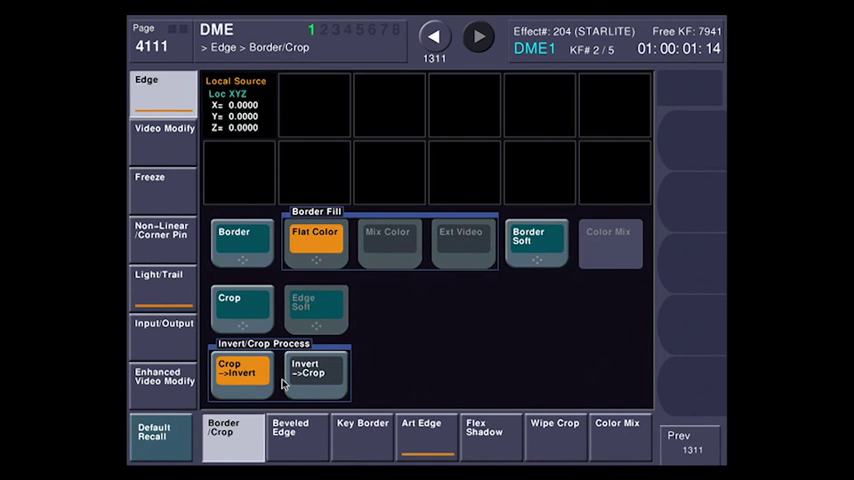
# - Enable Art Edge on the picture cube, compare Flat Color, and settle on a Radial Gradation yellow-to-purple glow
pyautogui.click(424, 430)
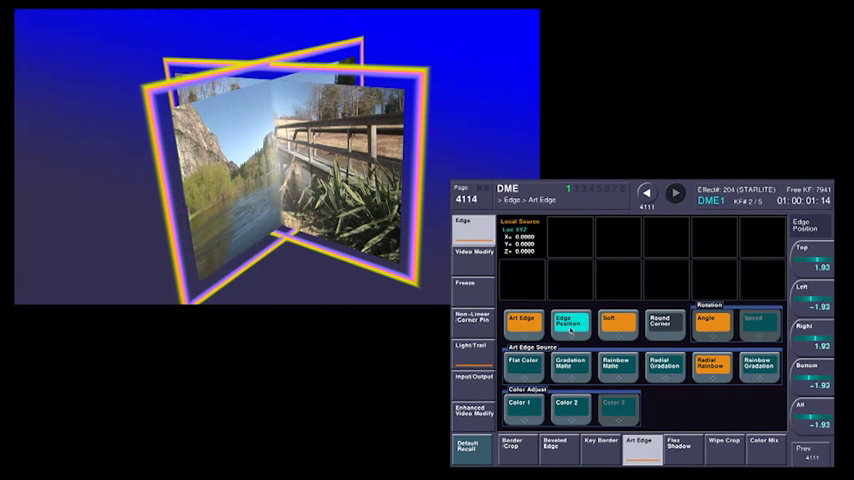
pyautogui.click(664, 364)
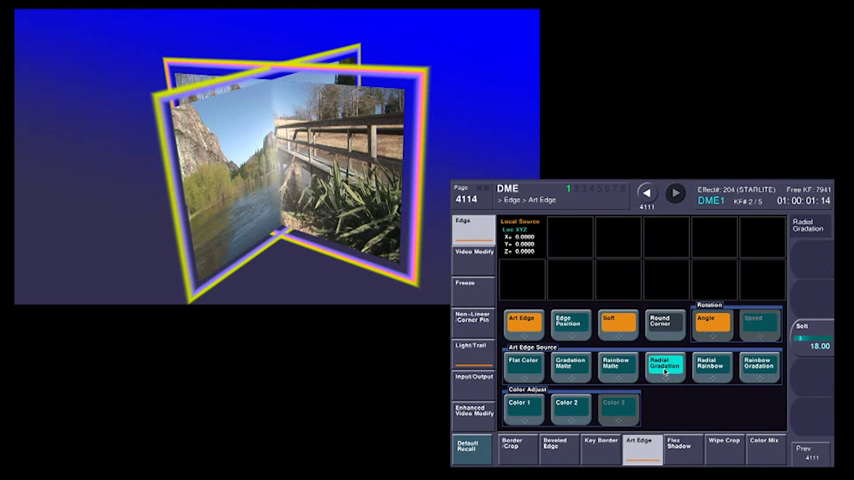
pyautogui.click(520, 364)
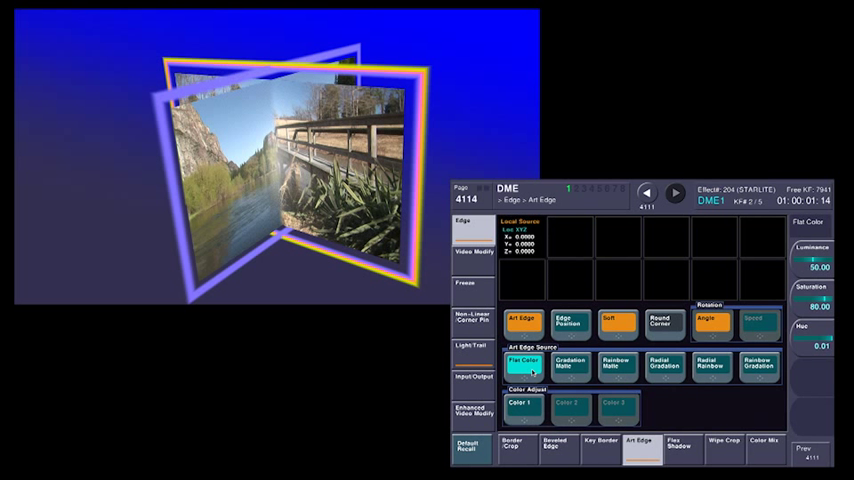
pyautogui.click(664, 364)
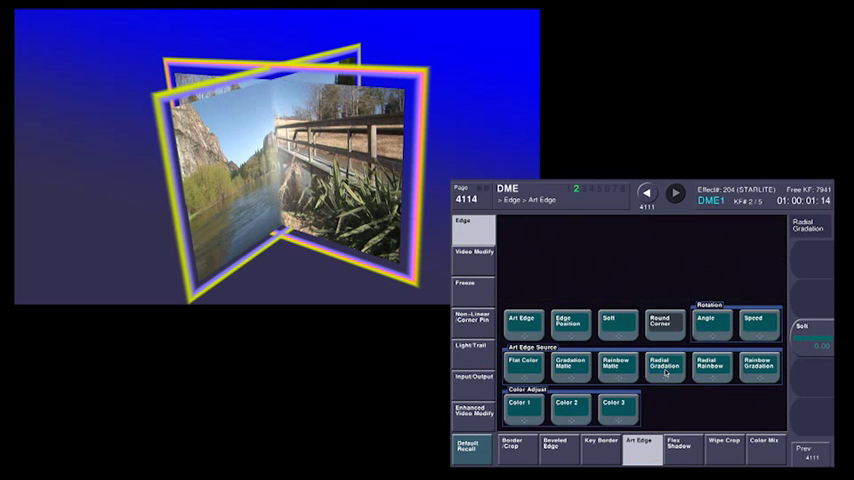
pyautogui.click(568, 320)
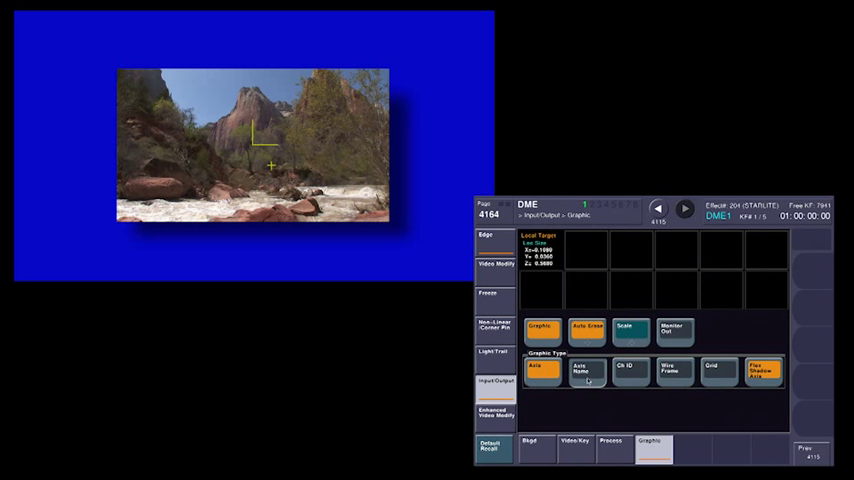
# - Enable Flex Shadow and shape its perspective, skew, size and position so it falls toward the lower right
pyautogui.click(588, 370)
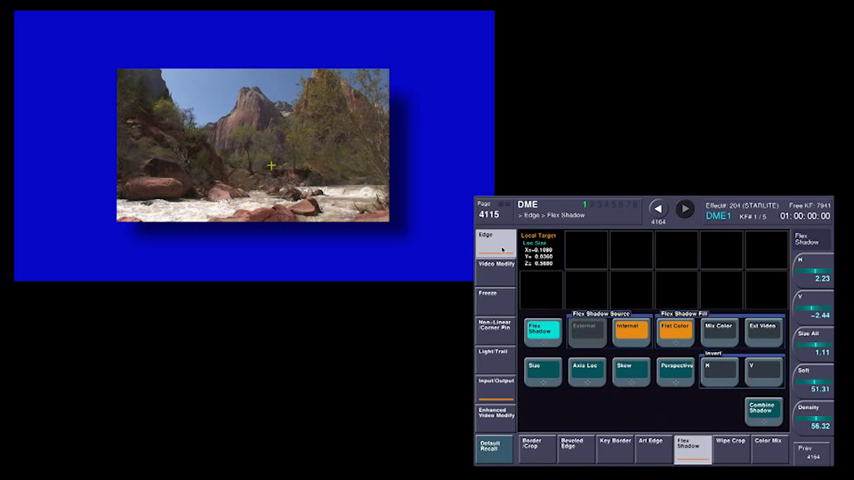
pyautogui.click(586, 370)
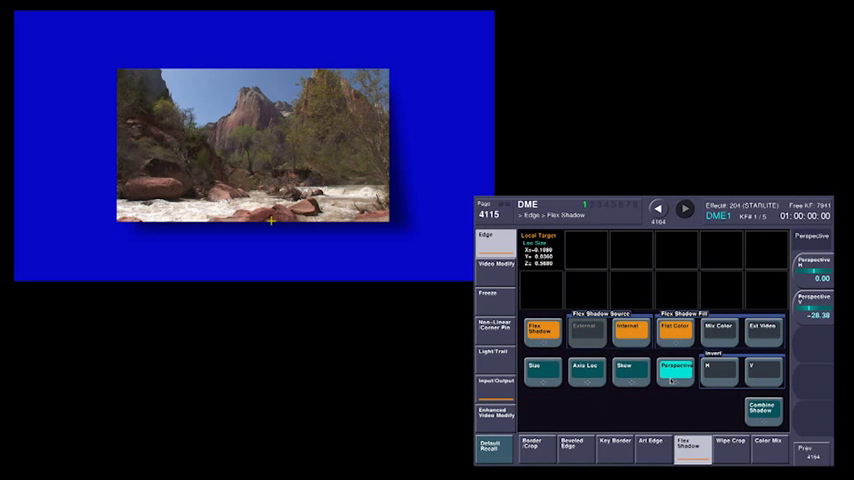
pyautogui.click(628, 368)
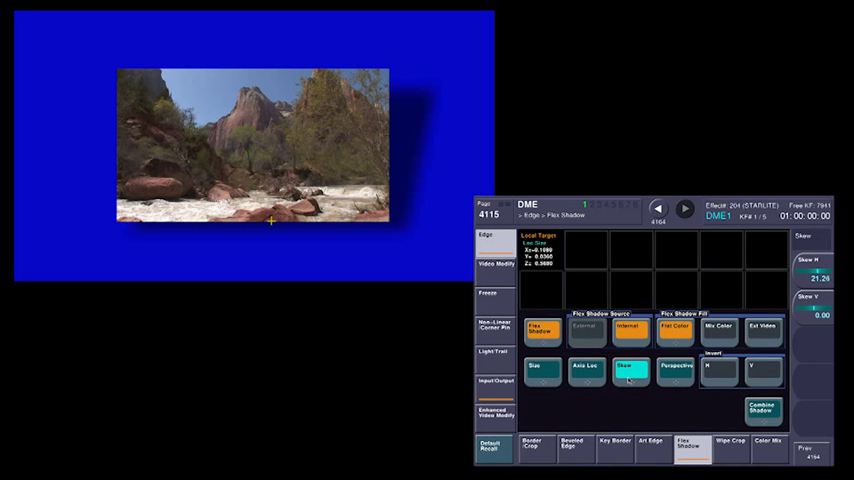
pyautogui.click(540, 372)
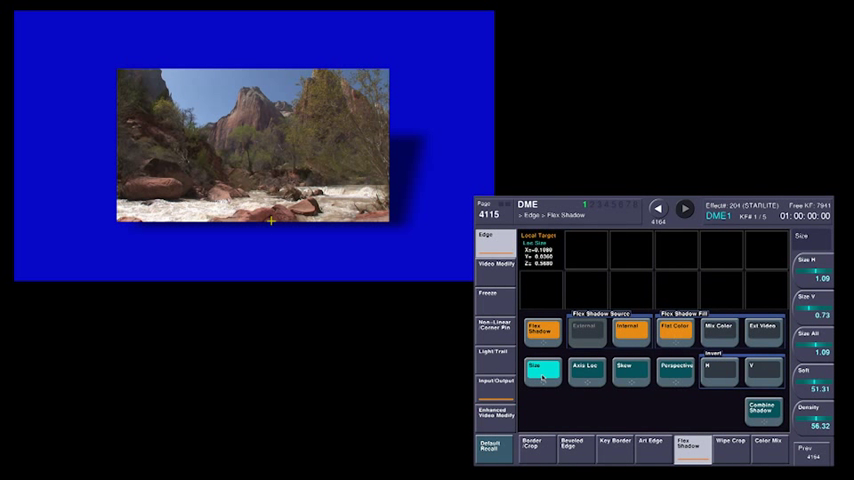
pyautogui.click(676, 370)
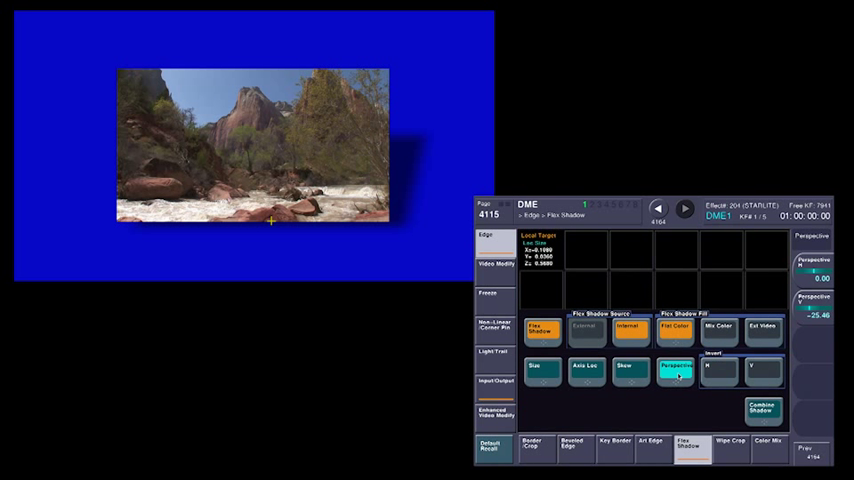
pyautogui.click(630, 370)
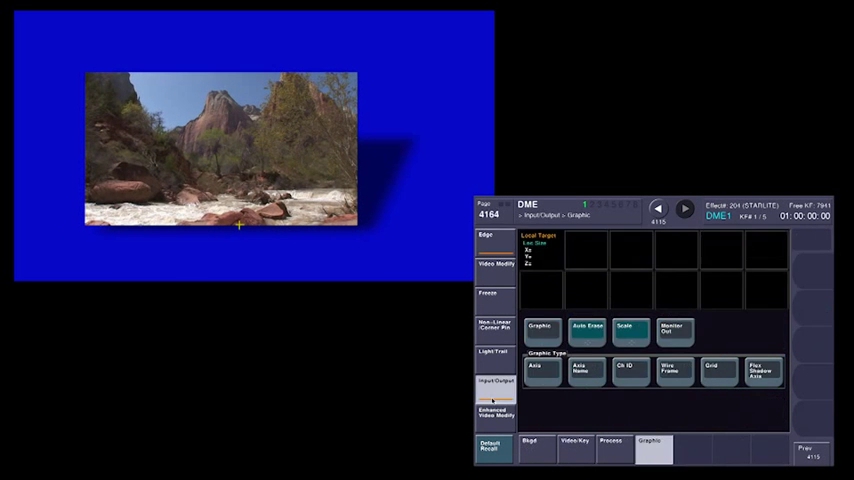
# - Recall the girl-with-hoop picture and show its Non-Linear Corner Pinning settings
pyautogui.click(764, 372)
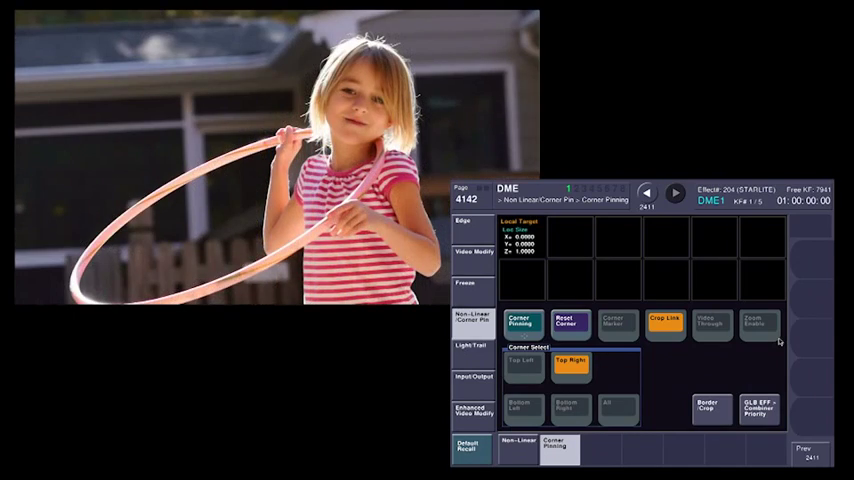
pyautogui.moveTo(480, 330)
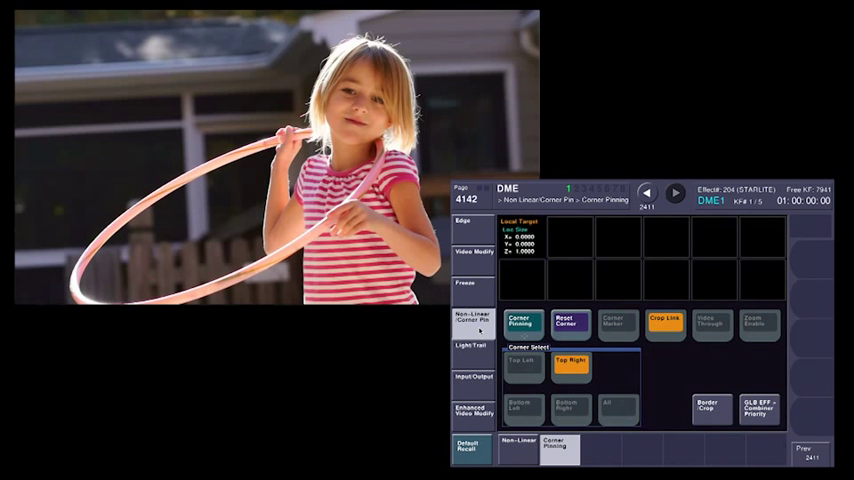
# - Turn on Corner Pinning and move each corner in turn onto the Broadway billboard with Pos X/Y
pyautogui.click(520, 322)
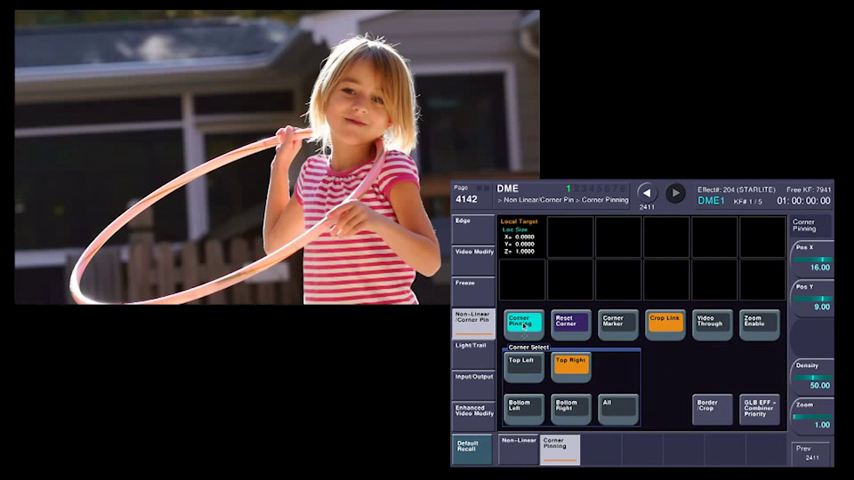
pyautogui.click(520, 364)
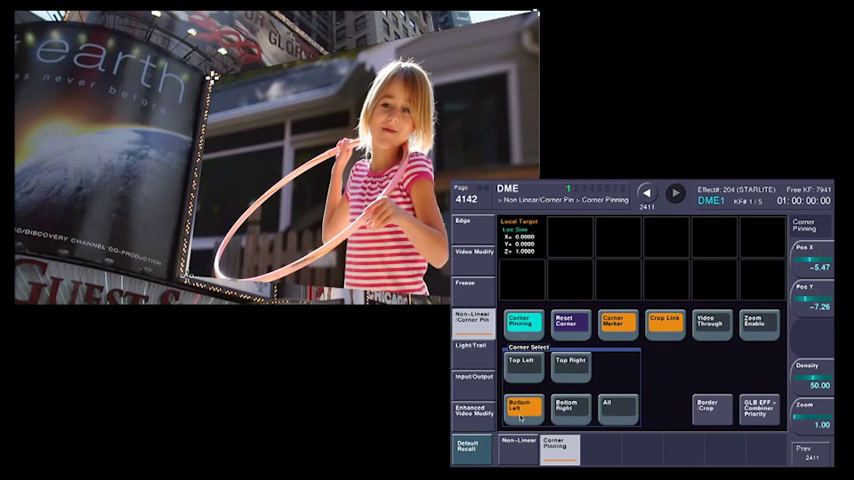
pyautogui.click(570, 362)
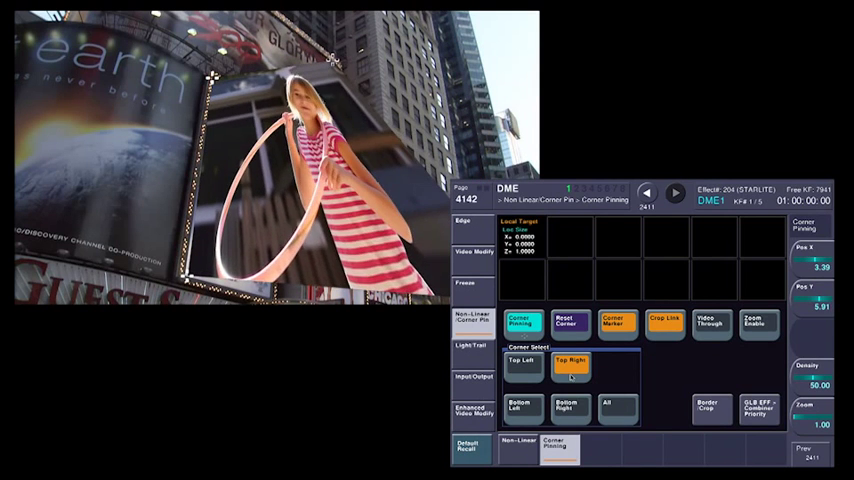
pyautogui.click(570, 408)
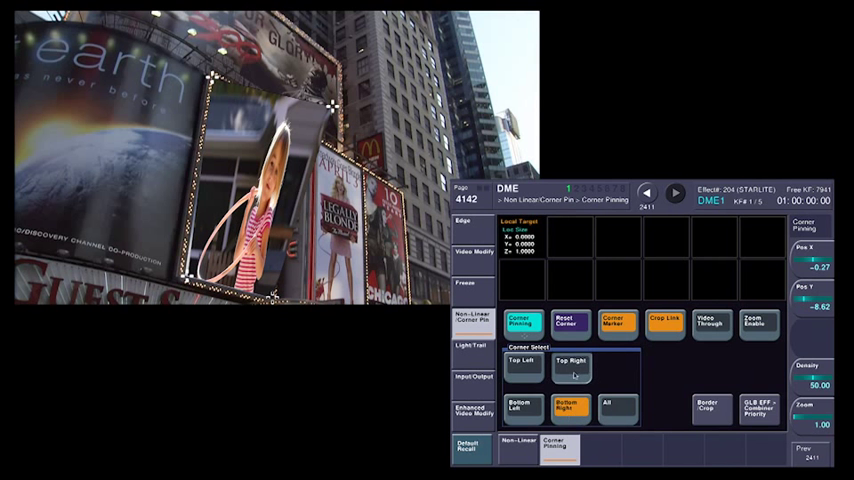
# - Refine the top-left, top-right and bottom corners so the girl fills the billboard frame
pyautogui.click(572, 364)
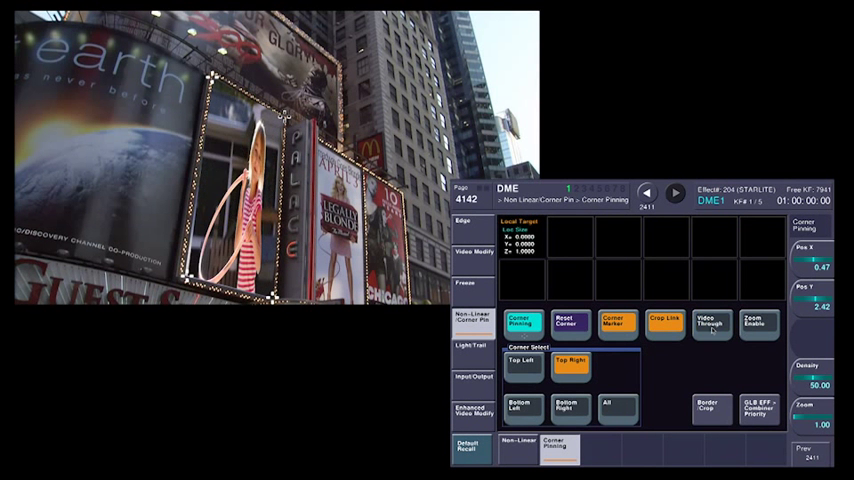
pyautogui.click(522, 364)
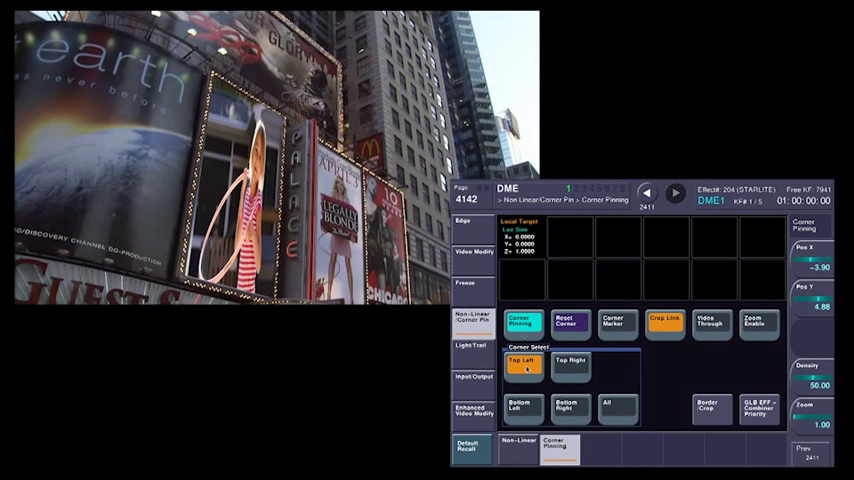
pyautogui.click(572, 364)
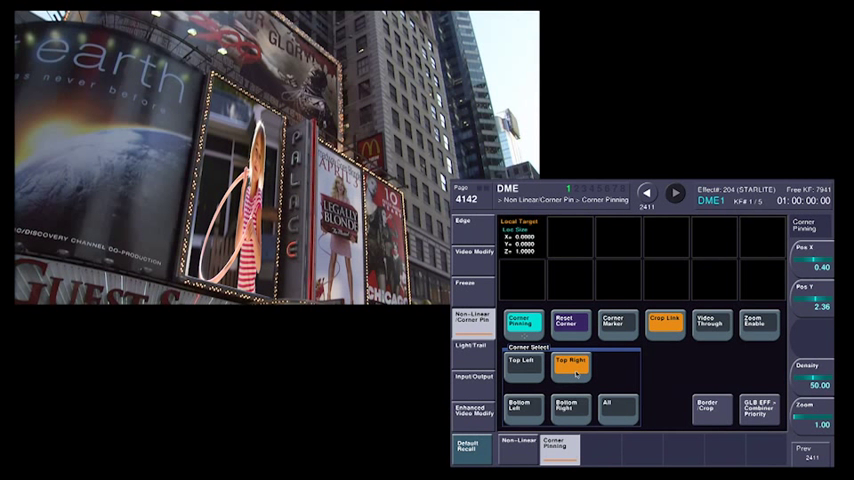
pyautogui.click(520, 408)
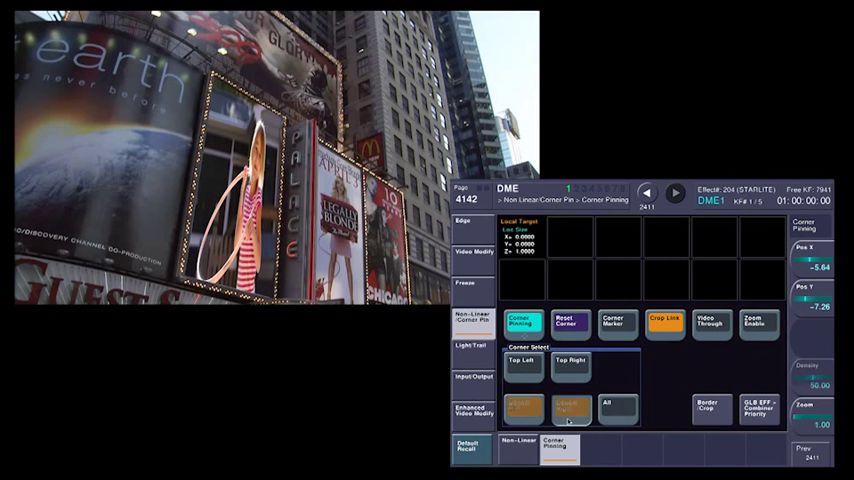
# - Bring up the Edge Border/Crop settings and select Crop for the pinned picture
pyautogui.click(570, 408)
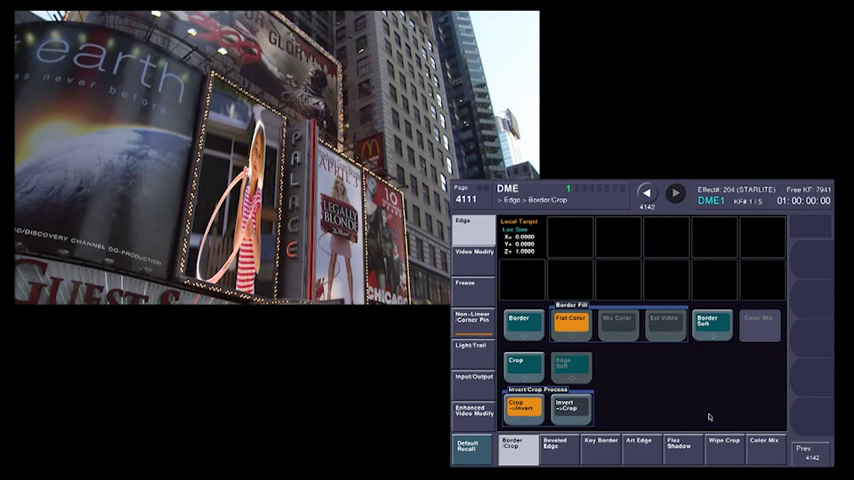
pyautogui.click(520, 364)
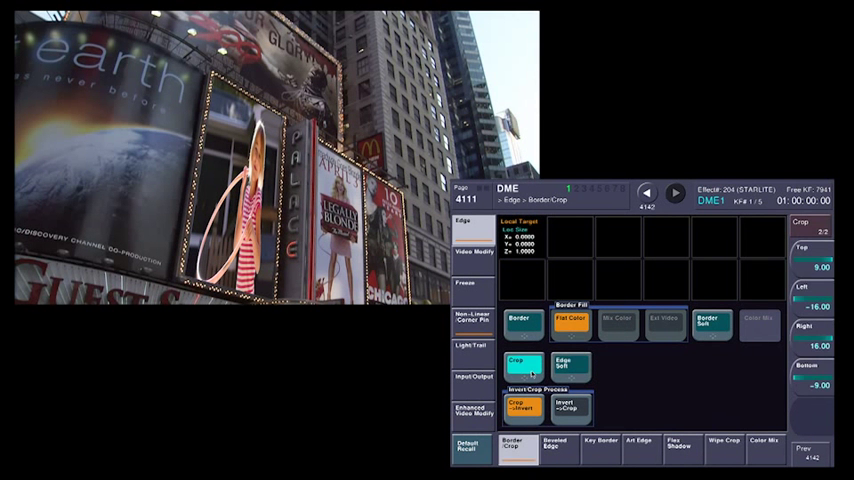